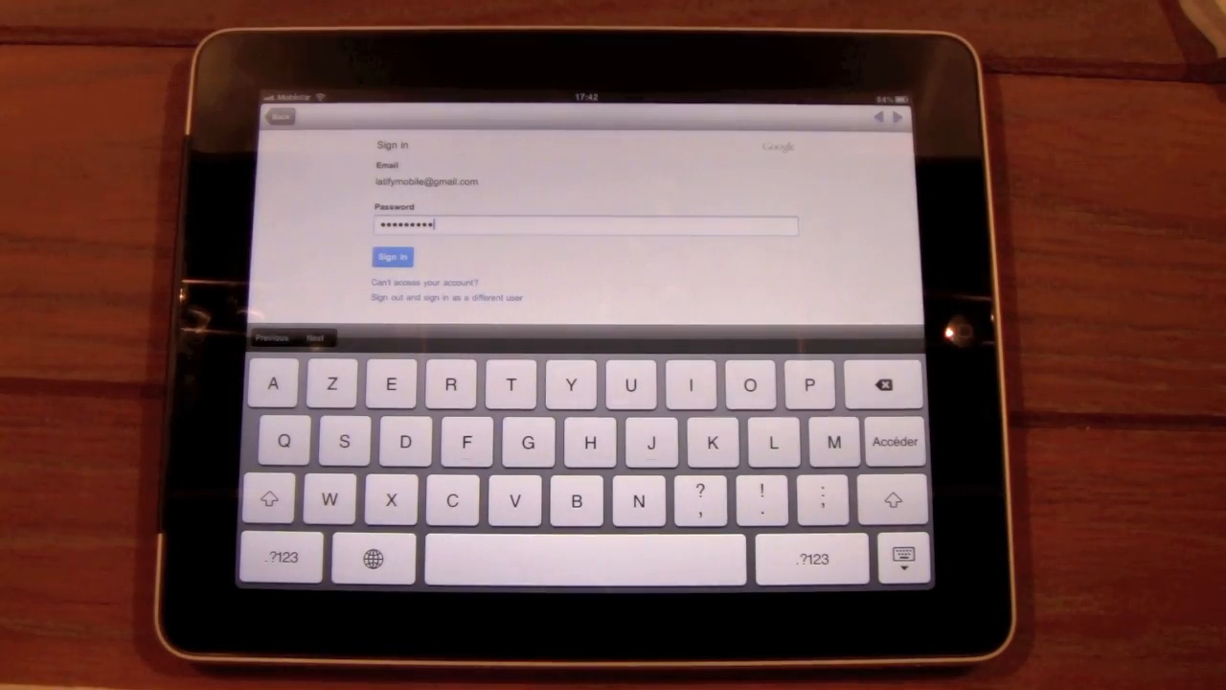
# Enter the Google account password and sign in to reach Latify's permission request.
pyautogui.click(391, 257)
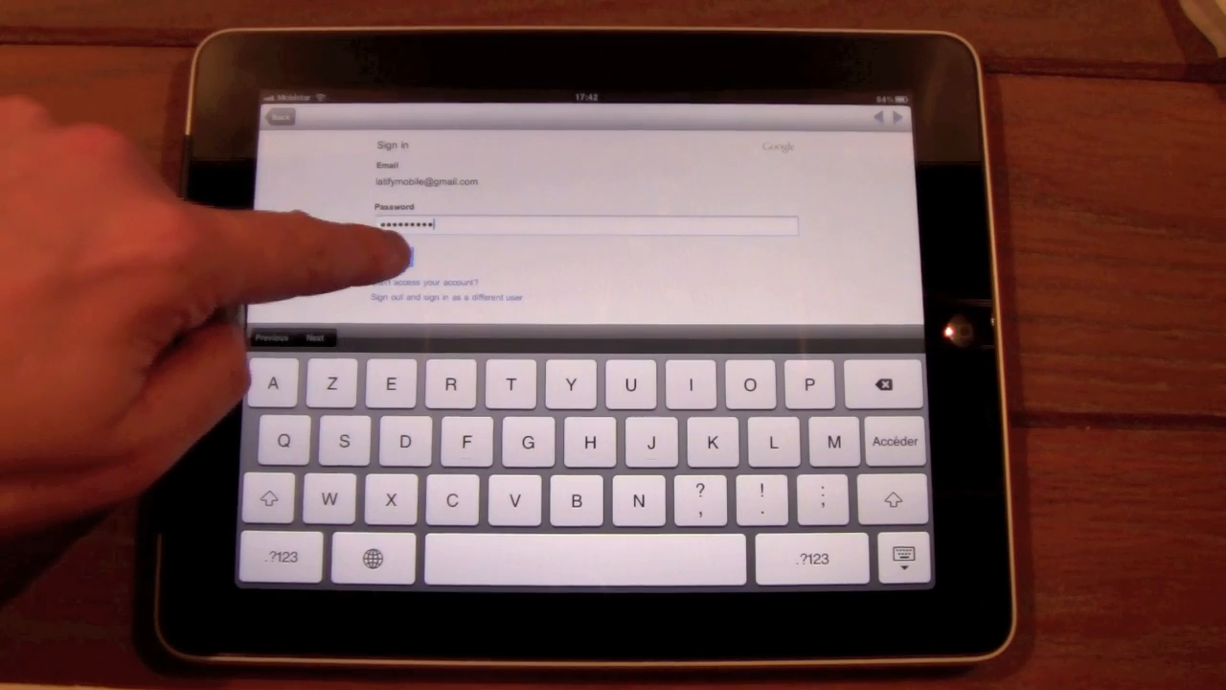
pyautogui.click(892, 440)
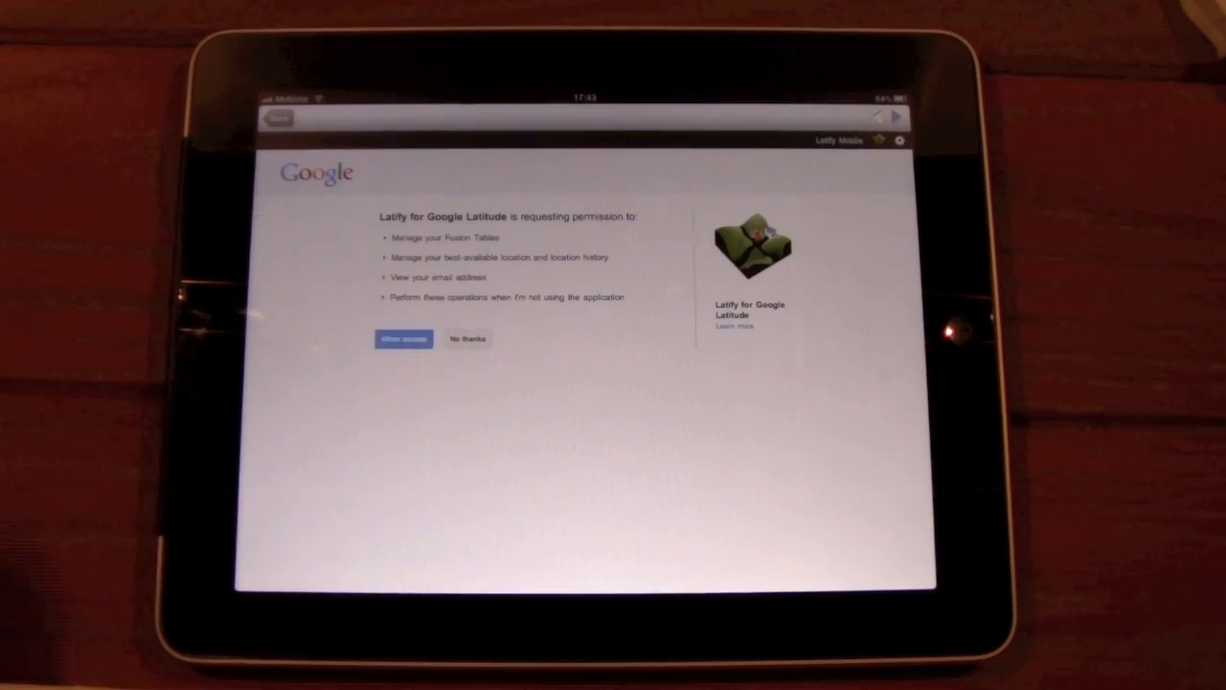
# Allow Latify access, then refresh My Location to show the current position in Deinze.
pyautogui.click(402, 338)
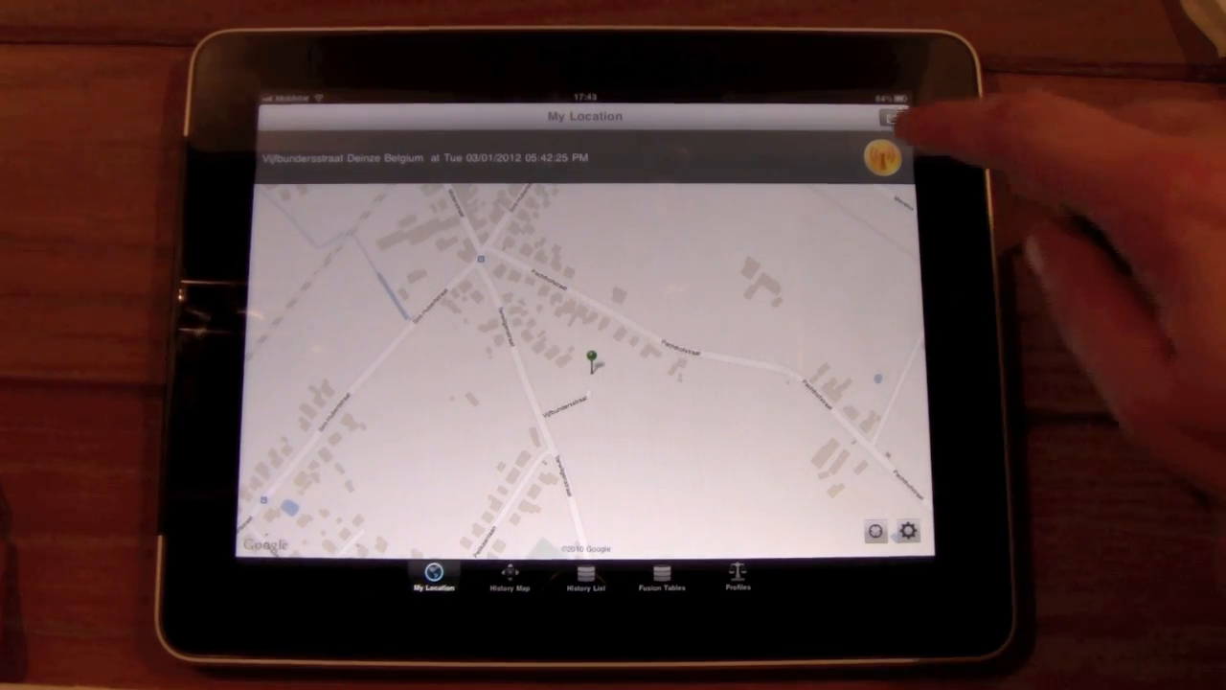
pyautogui.click(593, 362)
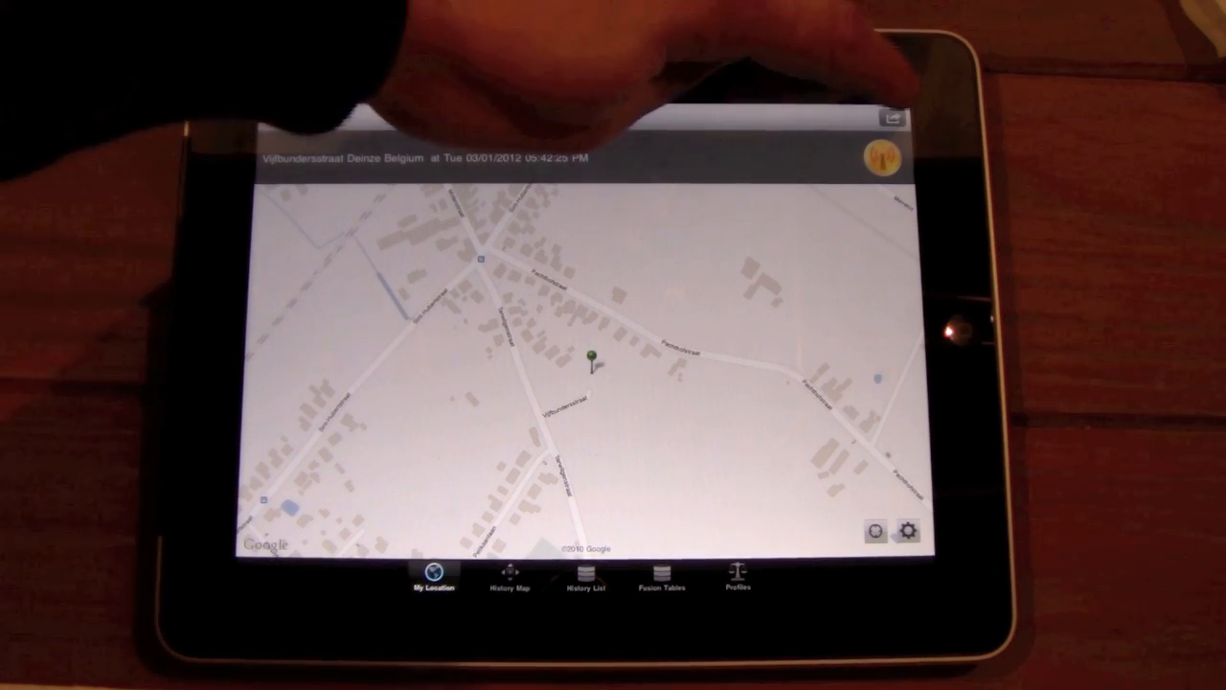
pyautogui.click(889, 119)
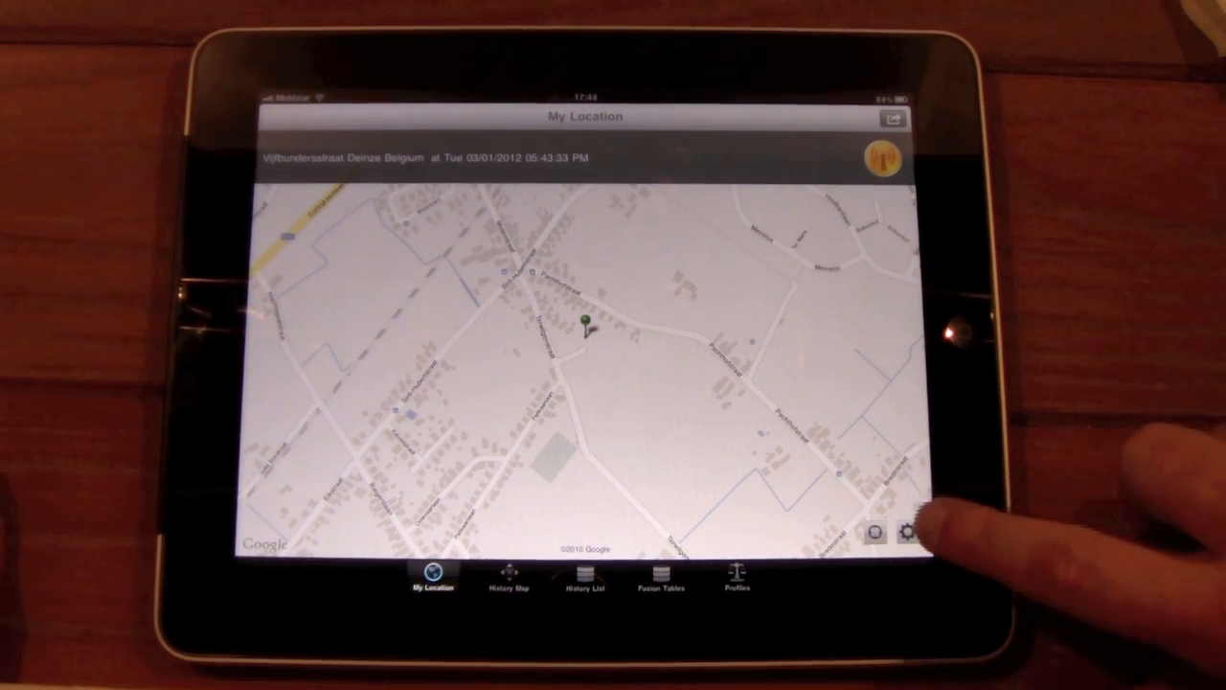
# Start manual location mode from settings and confirm the alert to place a Molenstraat pin.
pyautogui.click(908, 528)
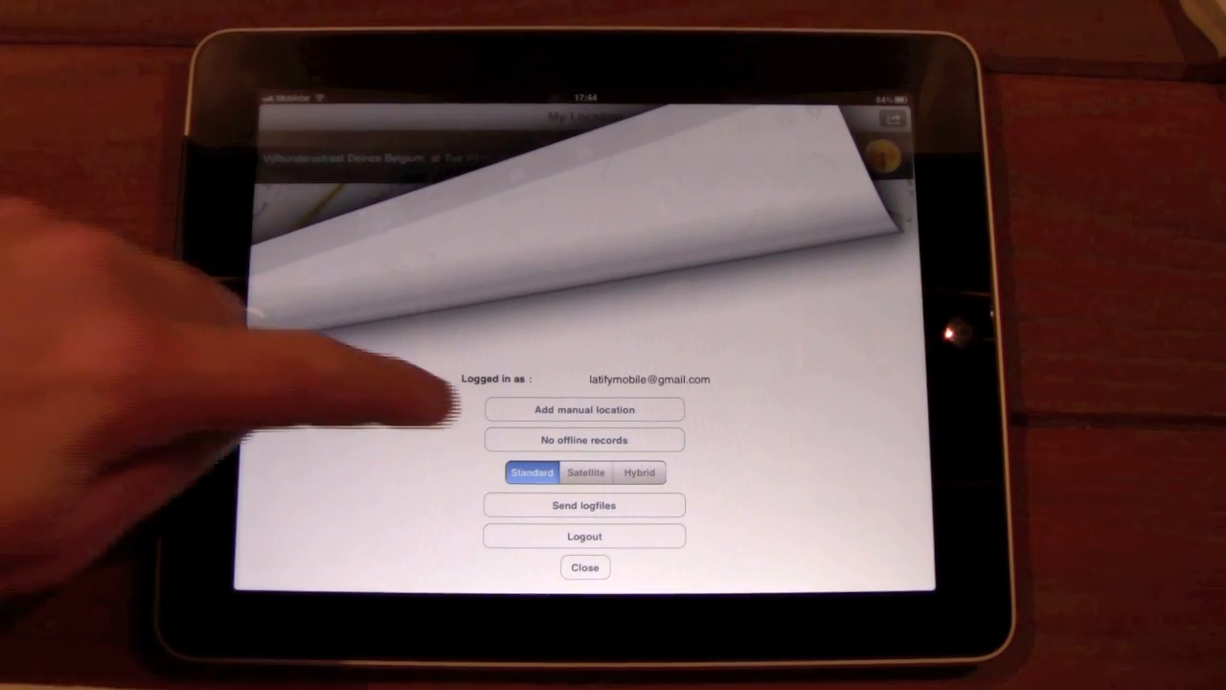
pyautogui.click(585, 410)
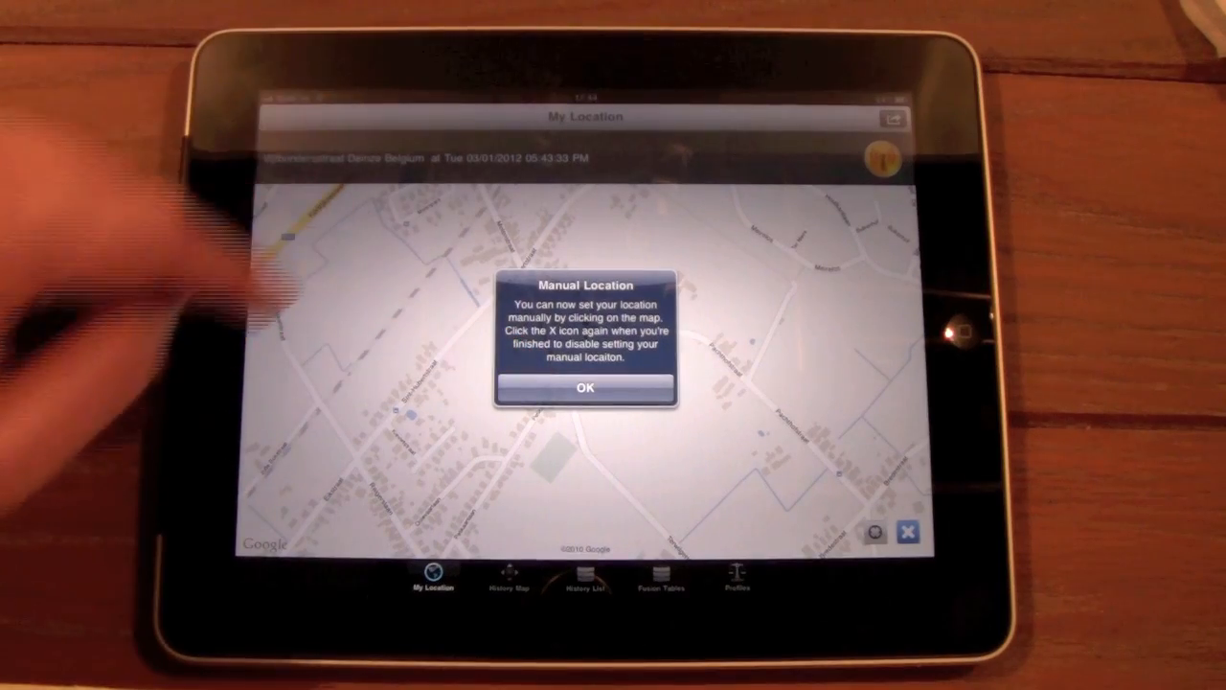
pyautogui.click(585, 387)
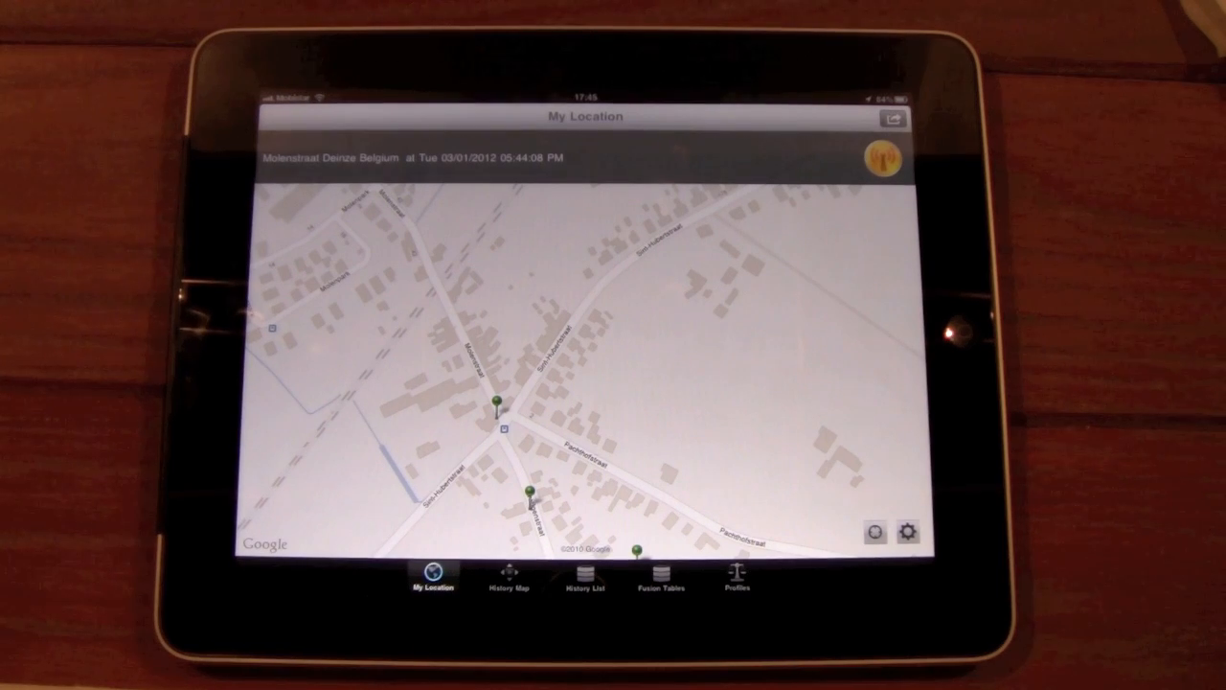
# End manual location mode and reopen the settings page over the map.
pyautogui.click(908, 533)
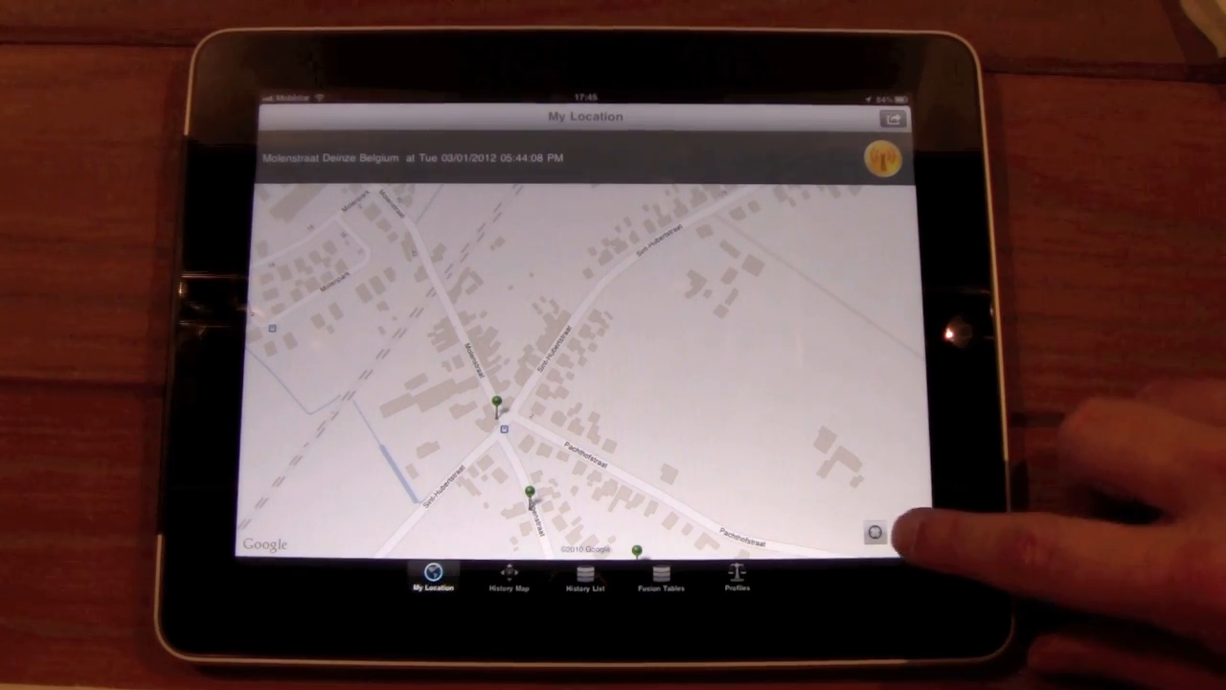
pyautogui.click(873, 533)
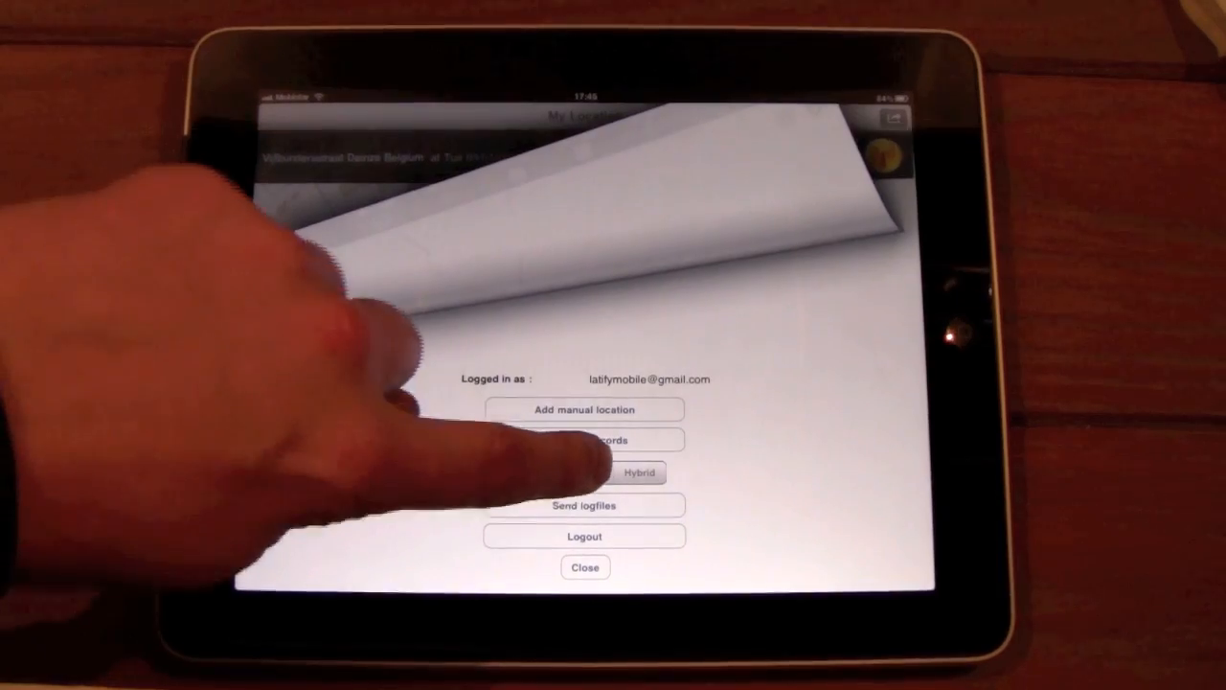
# Switch the map type to Satellite, then back to Standard street view.
pyautogui.click(585, 567)
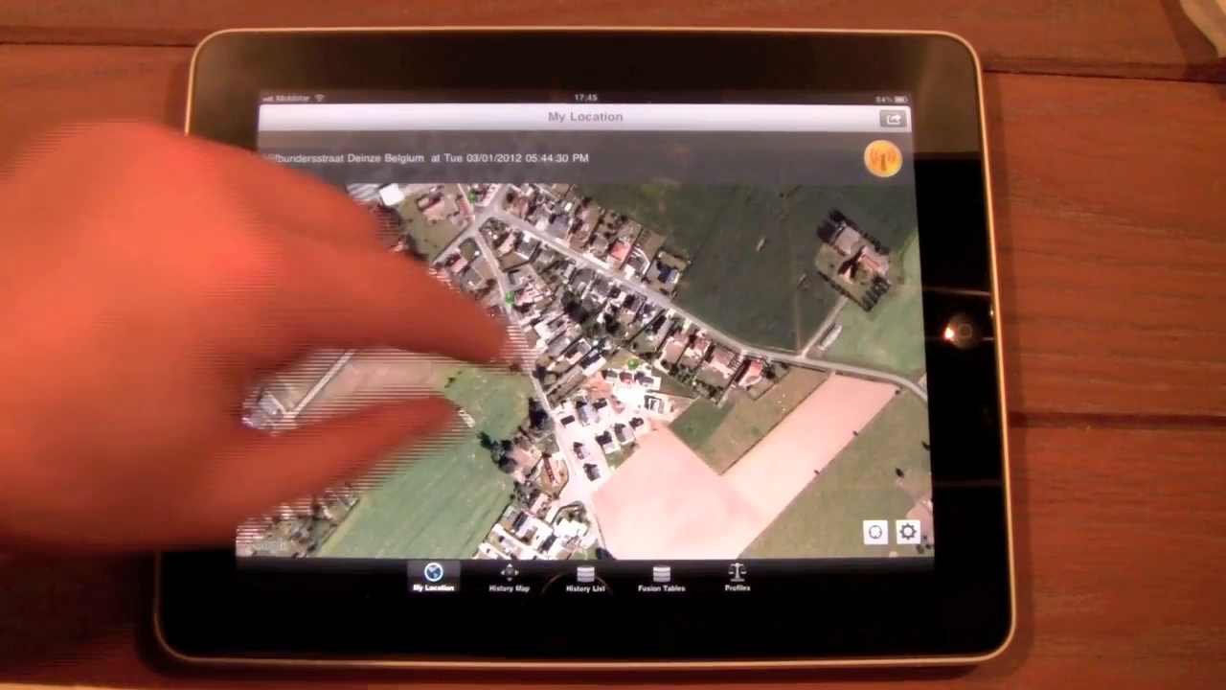
pyautogui.click(908, 529)
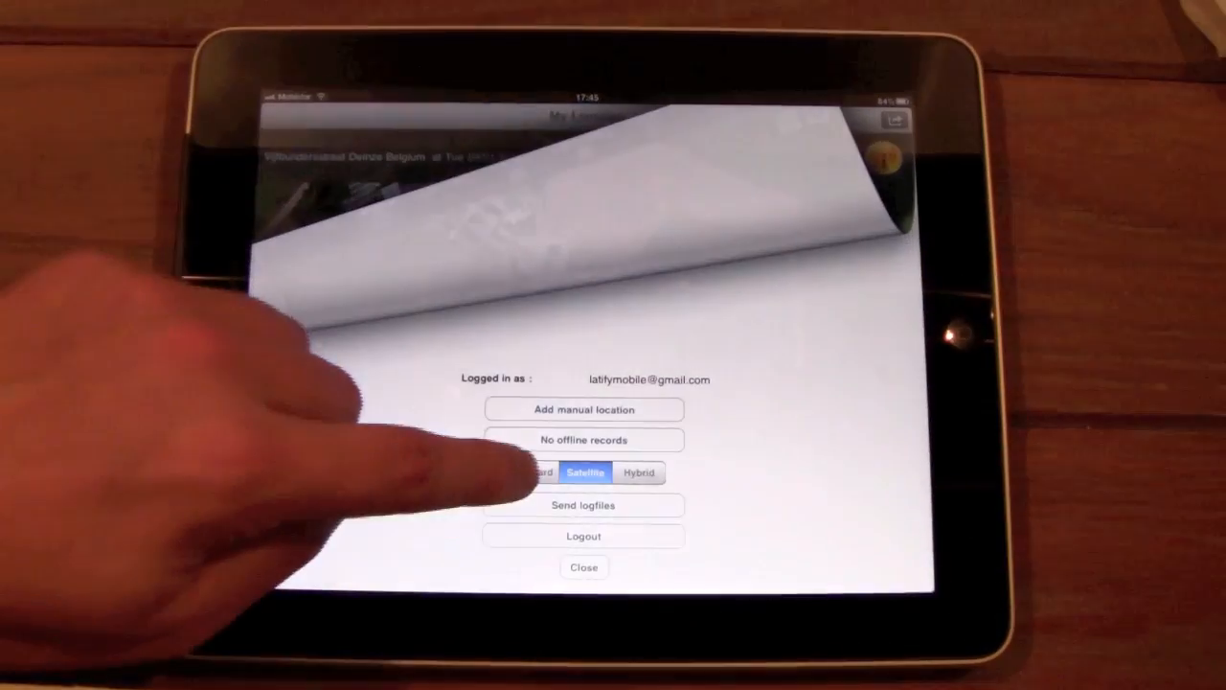
pyautogui.click(582, 567)
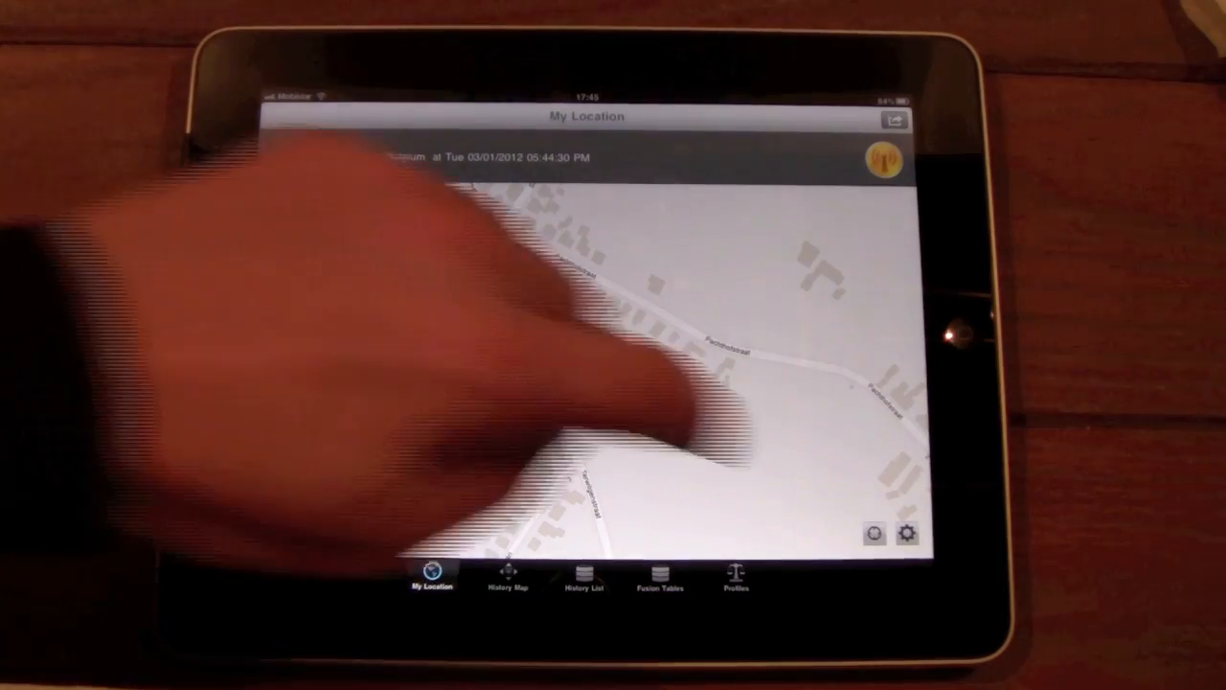
pyautogui.click(906, 533)
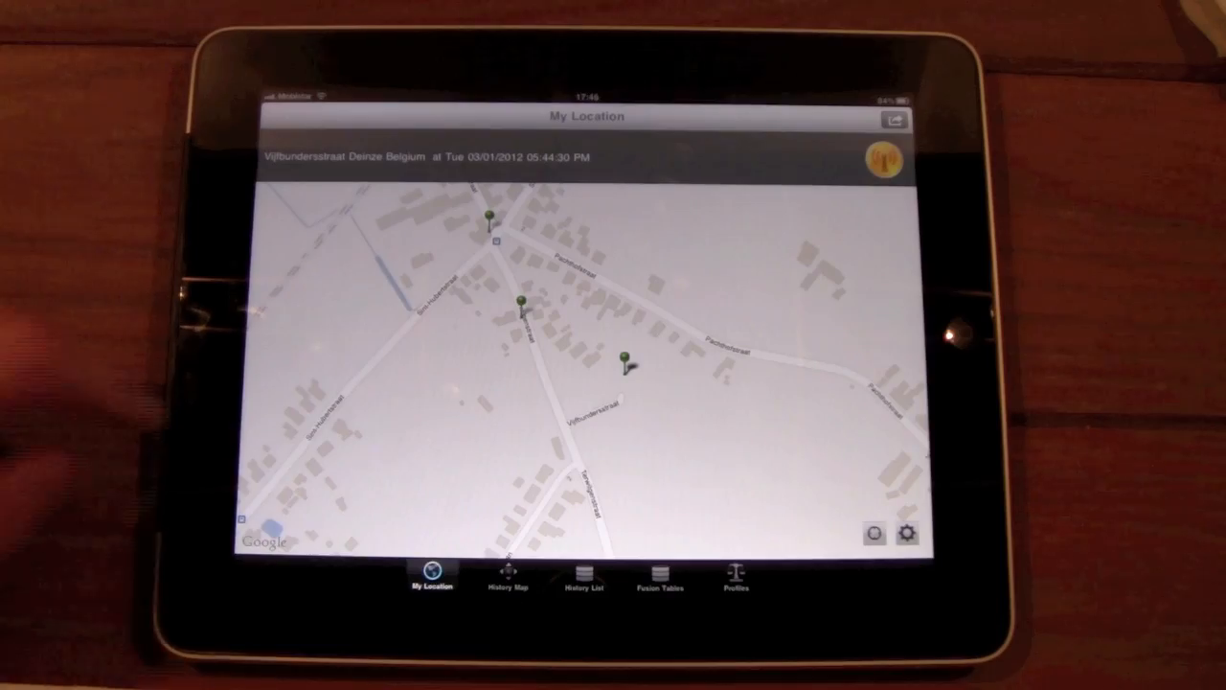
# Choose a new start and end date on the History Range screen.
pyautogui.click(506, 579)
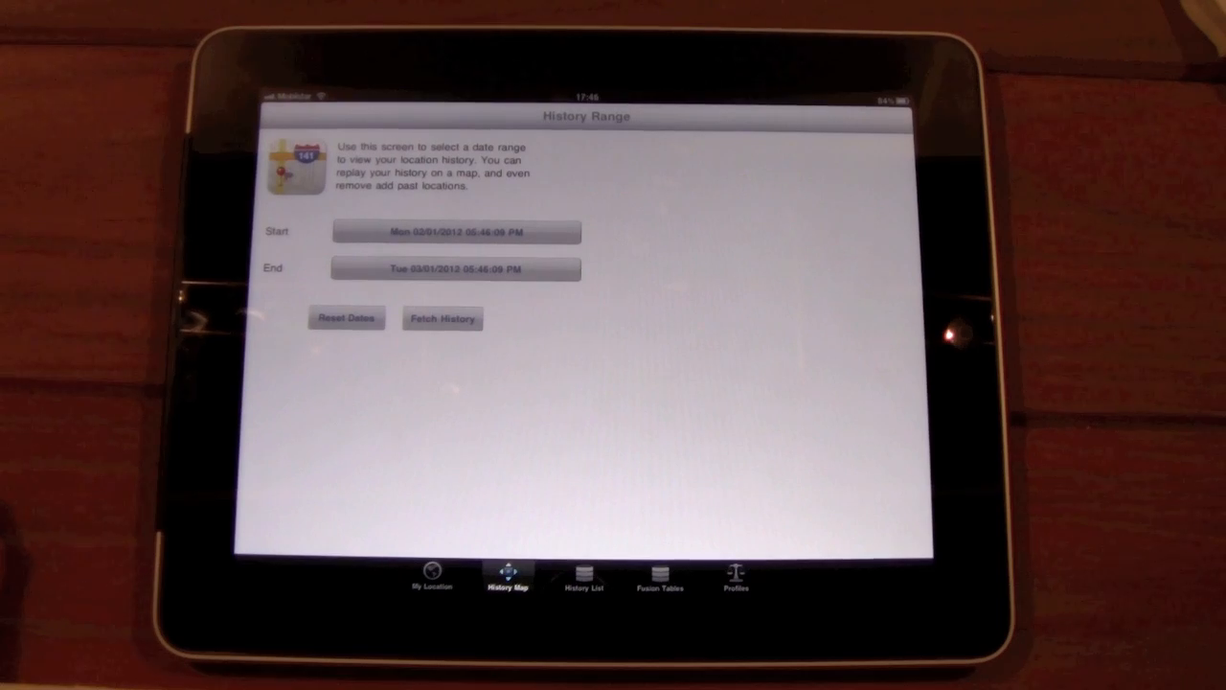
pyautogui.click(456, 229)
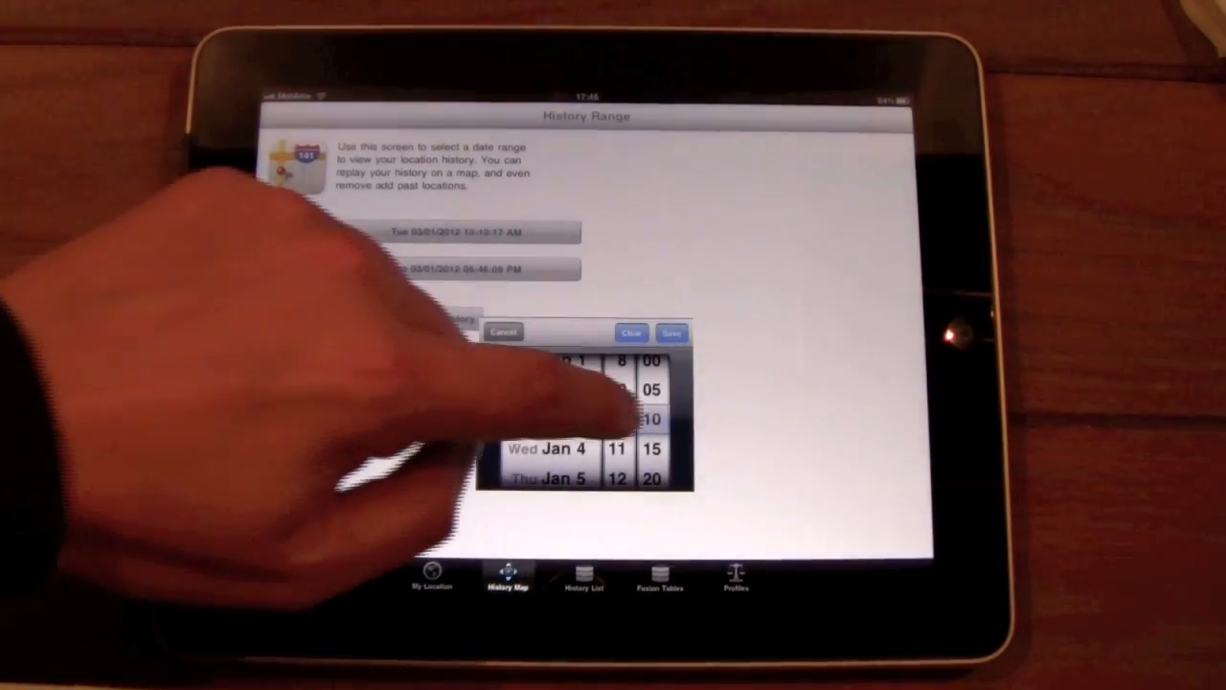
pyautogui.click(671, 334)
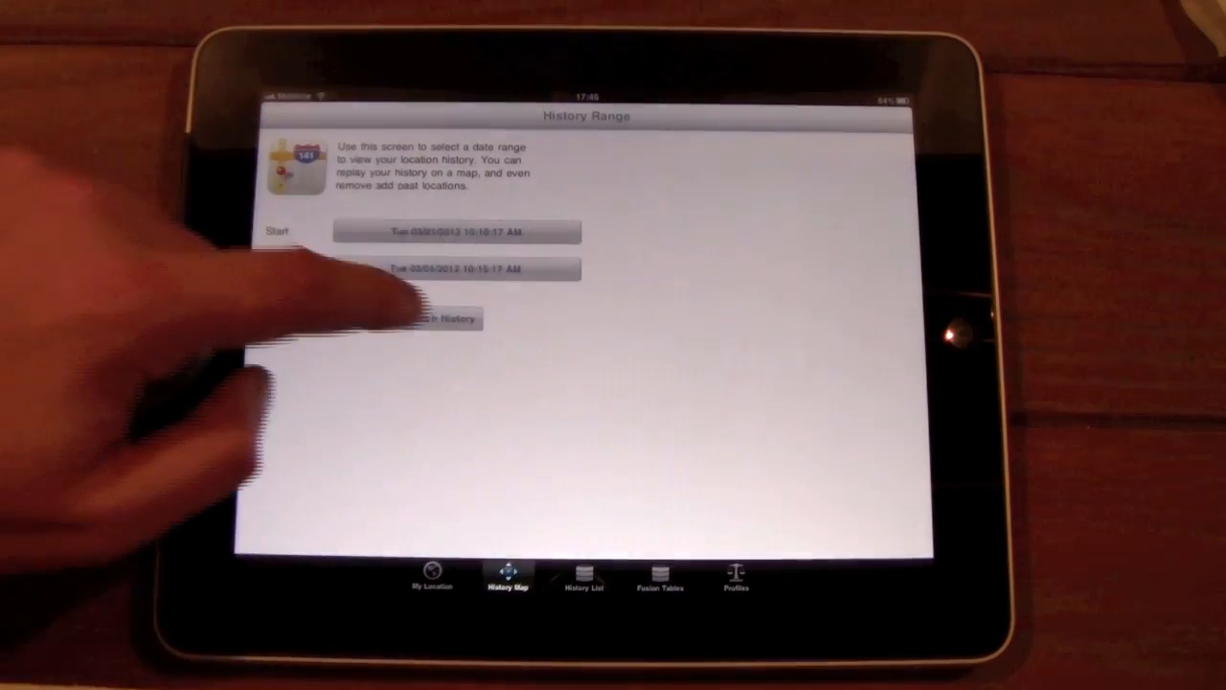
pyautogui.click(451, 318)
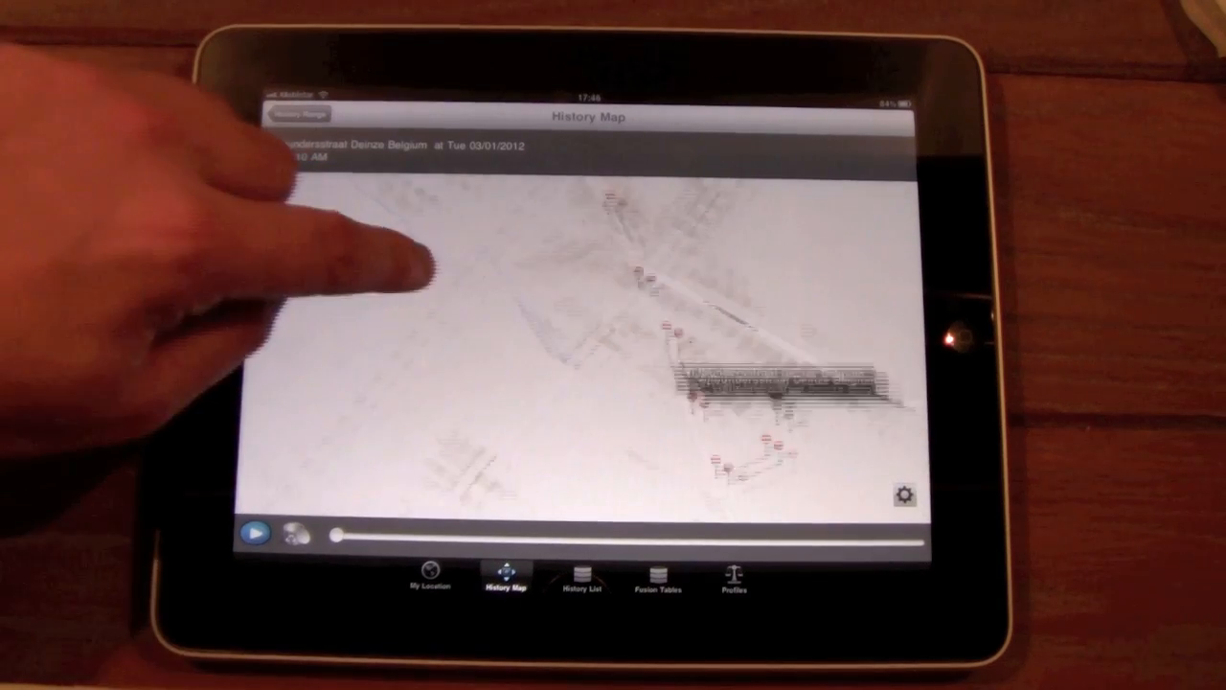
# Replay the day's recorded locations on the History Map, following the pins, then go to History List.
pyautogui.click(253, 533)
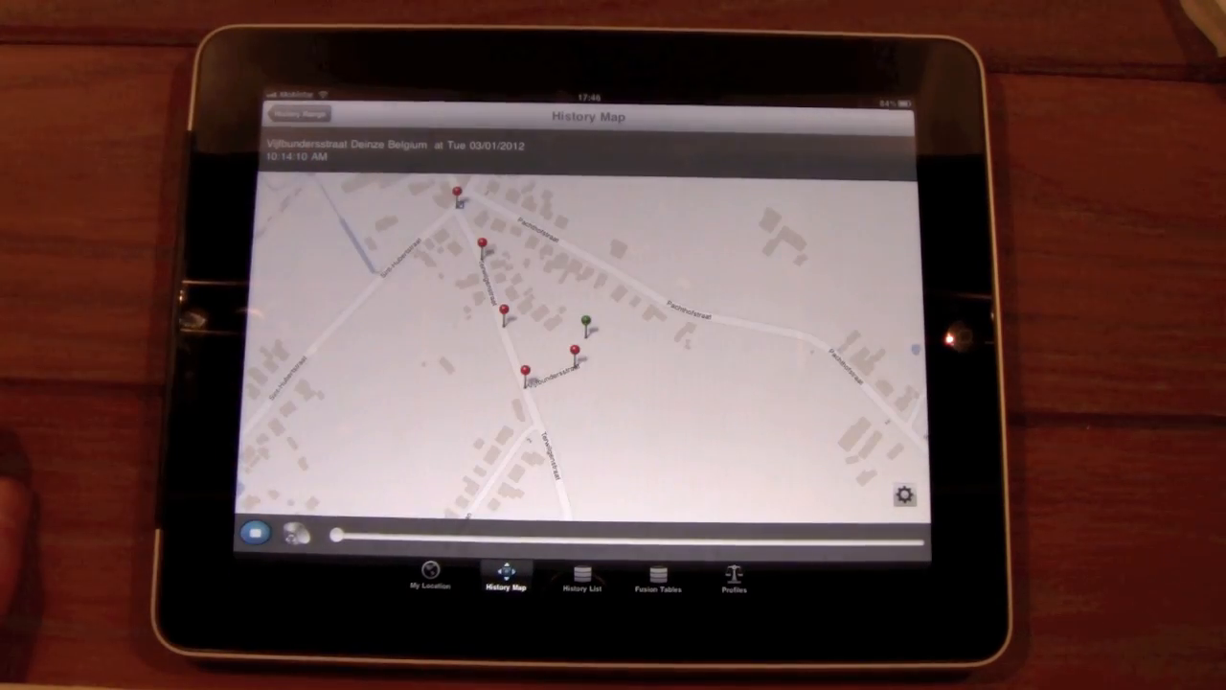
pyautogui.moveTo(330, 533); pyautogui.dragTo(383, 533)
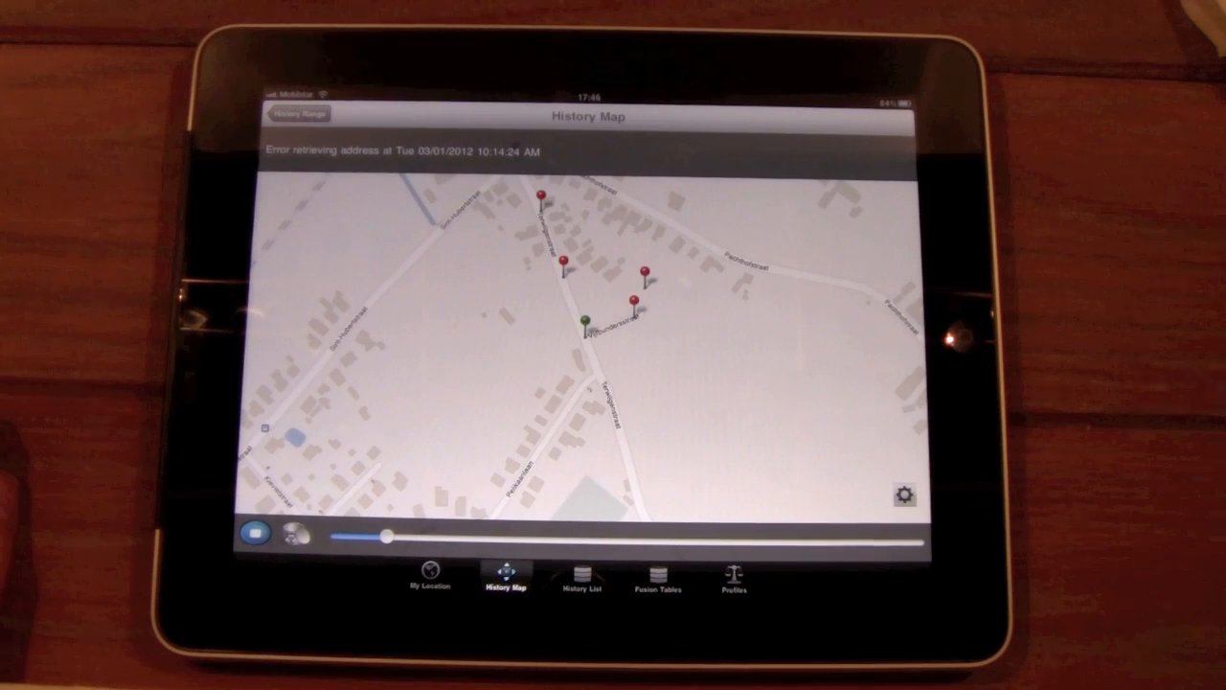
pyautogui.moveTo(383, 536); pyautogui.dragTo(441, 536)
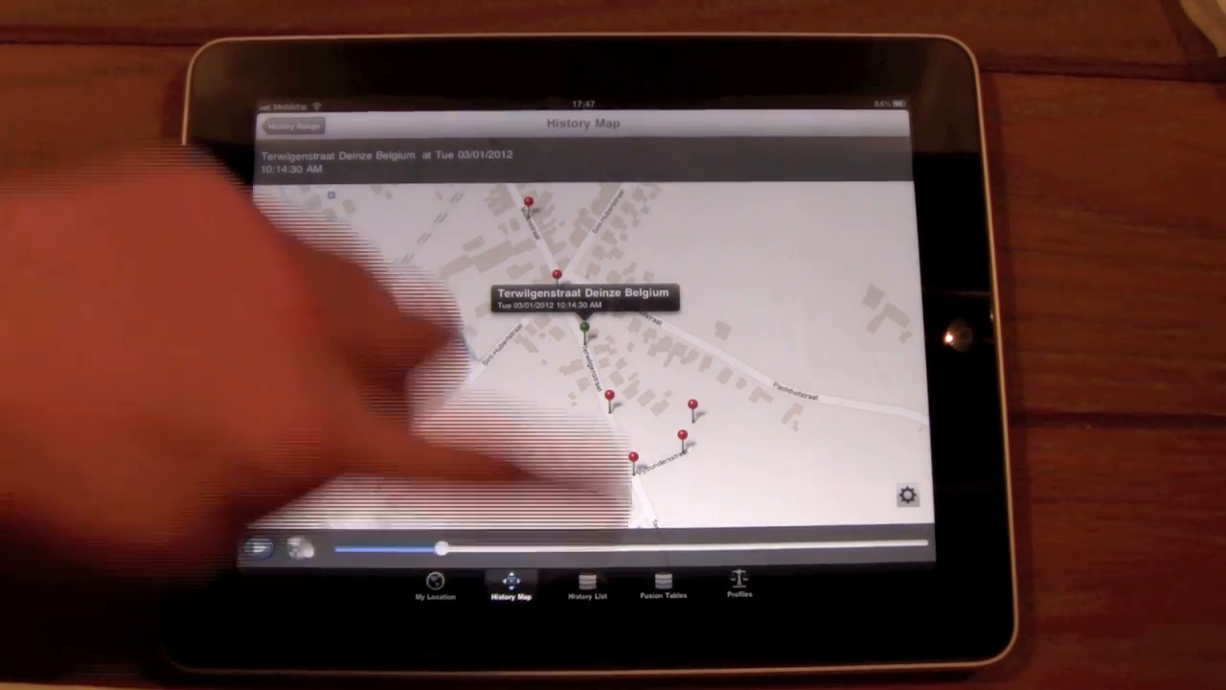
pyautogui.click(586, 585)
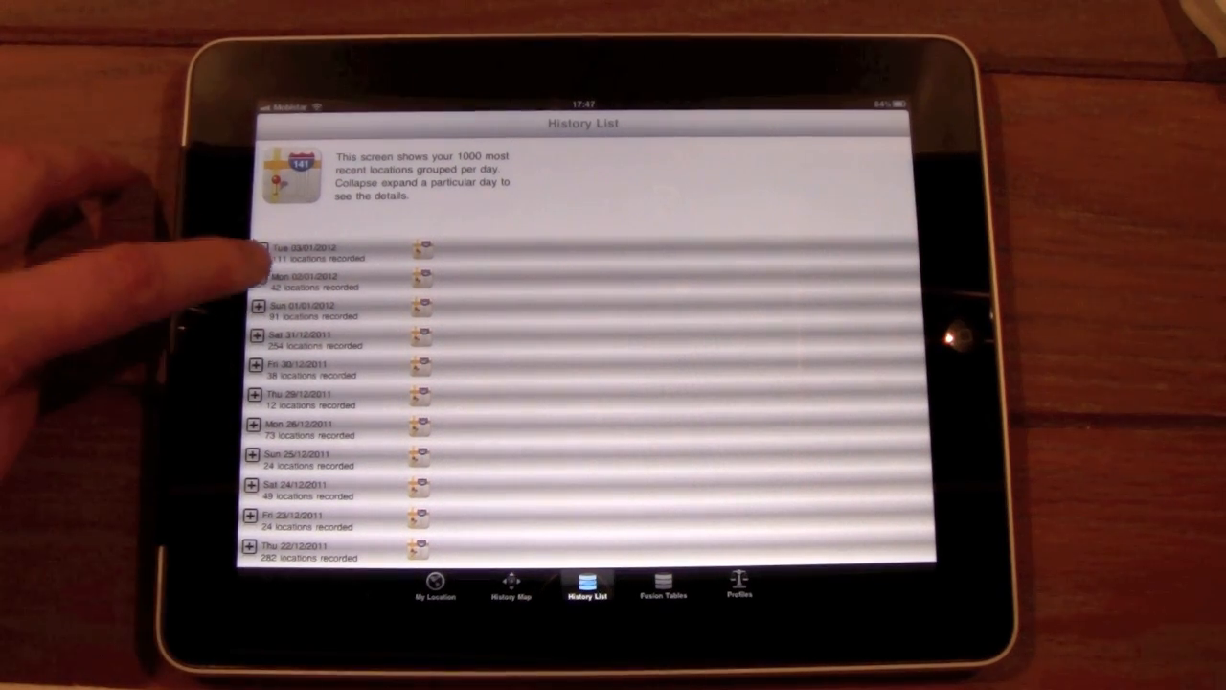
# Expand a day in the History List to view a location, return, and move to Fusion Tables.
pyautogui.click(278, 283)
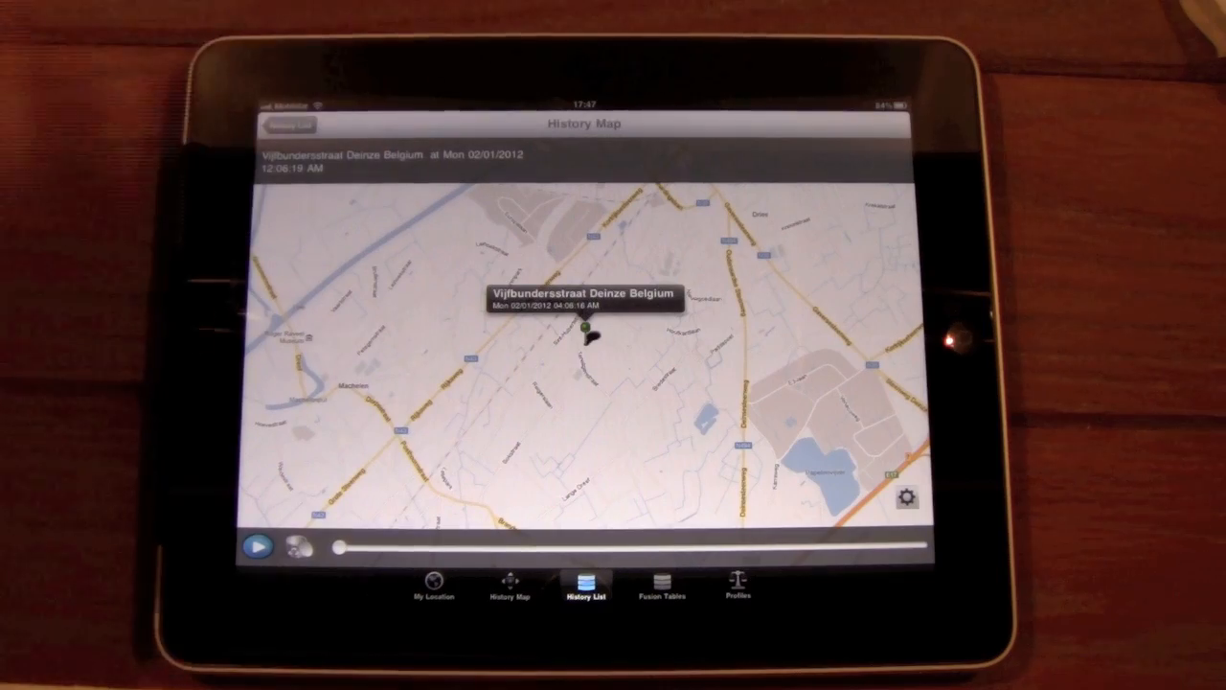
pyautogui.click(583, 584)
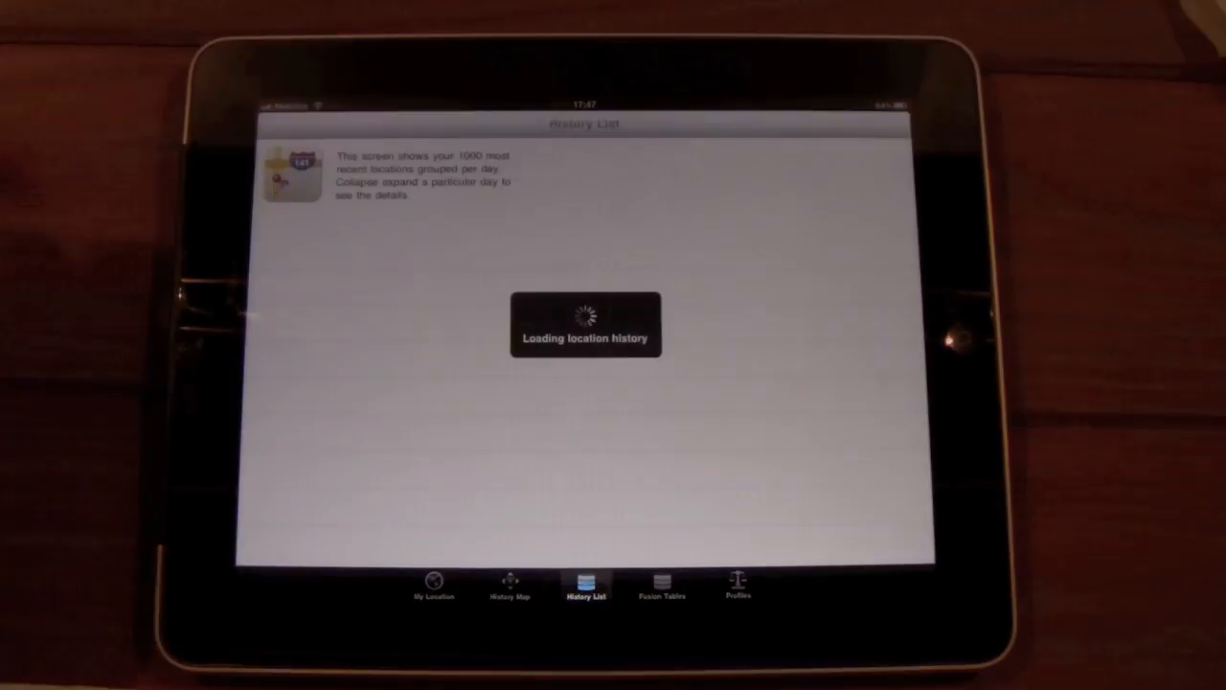
pyautogui.click(659, 584)
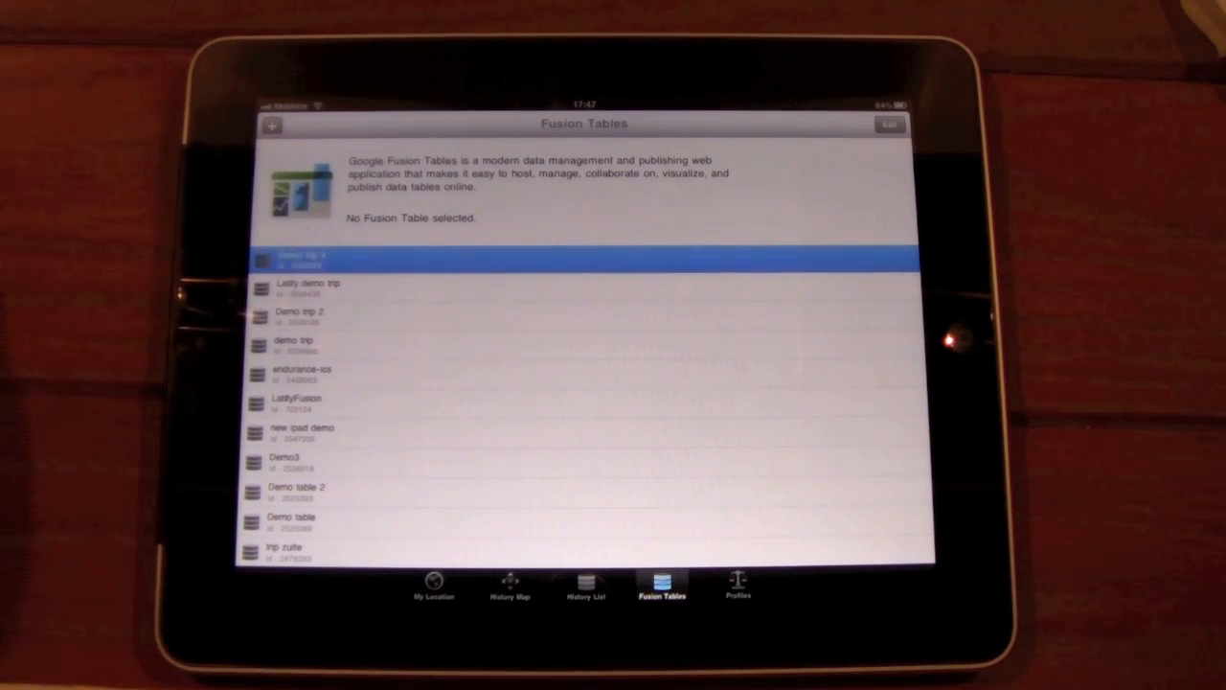
# Select a Fusion Table from the account's table list.
pyautogui.click(575, 256)
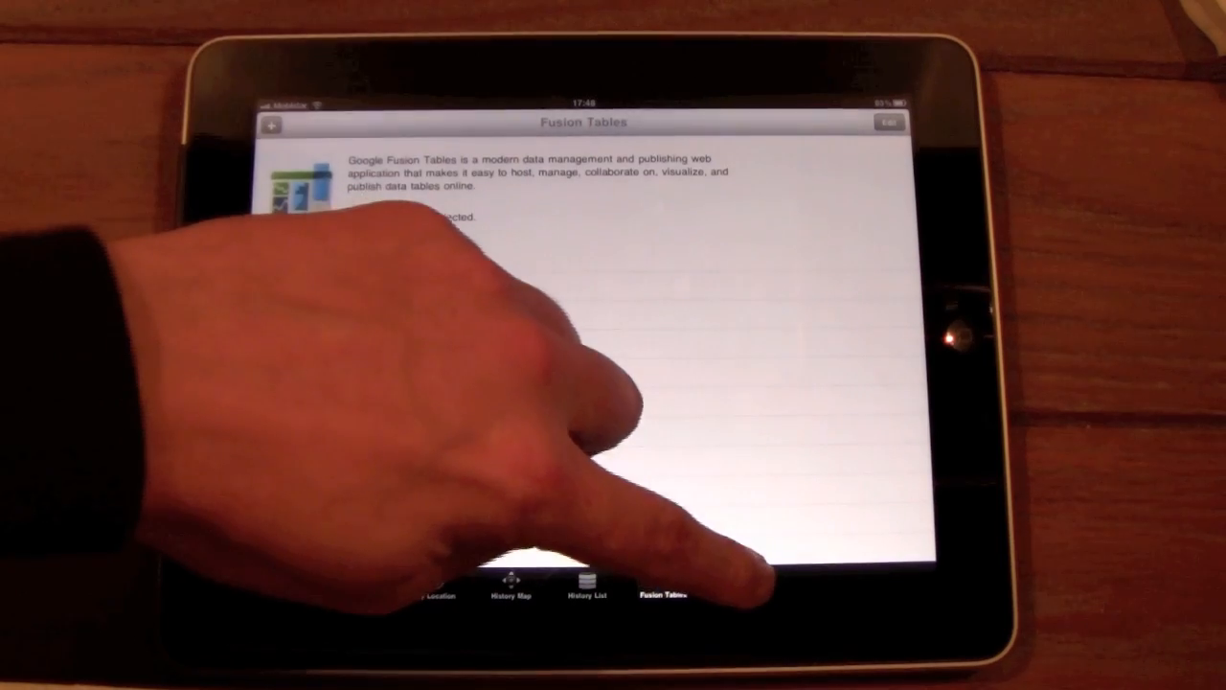
# Show the Driving profile's minimal distance choices, Disabled to 1km, with Disabled ticked.
pyautogui.click(737, 590)
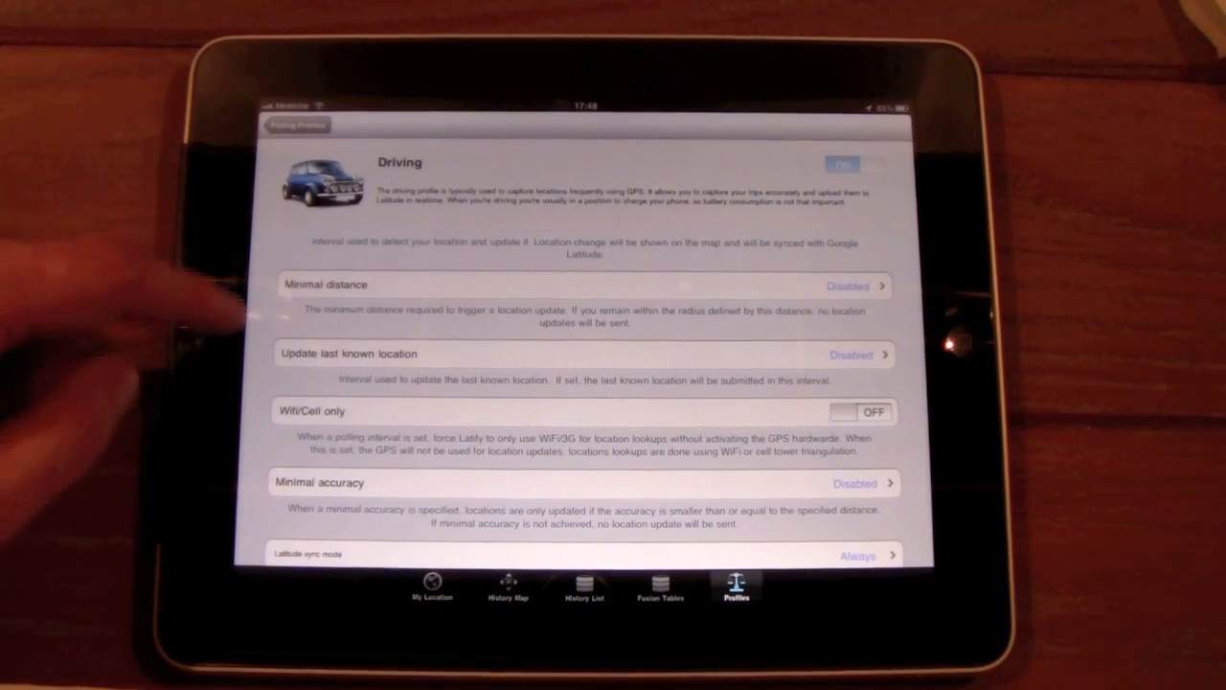
pyautogui.click(575, 284)
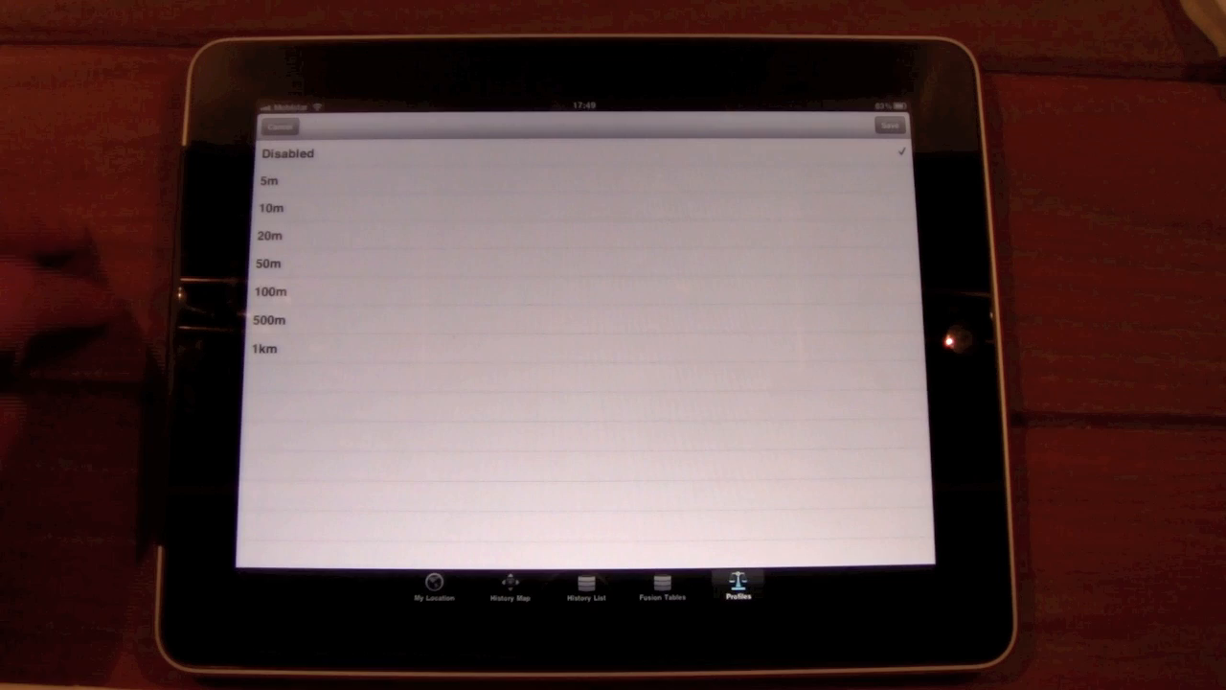
# Return from Minimal distance and Latitude sync mode to the Polling Profiles list, leaving settings unchanged.
pyautogui.click(272, 207)
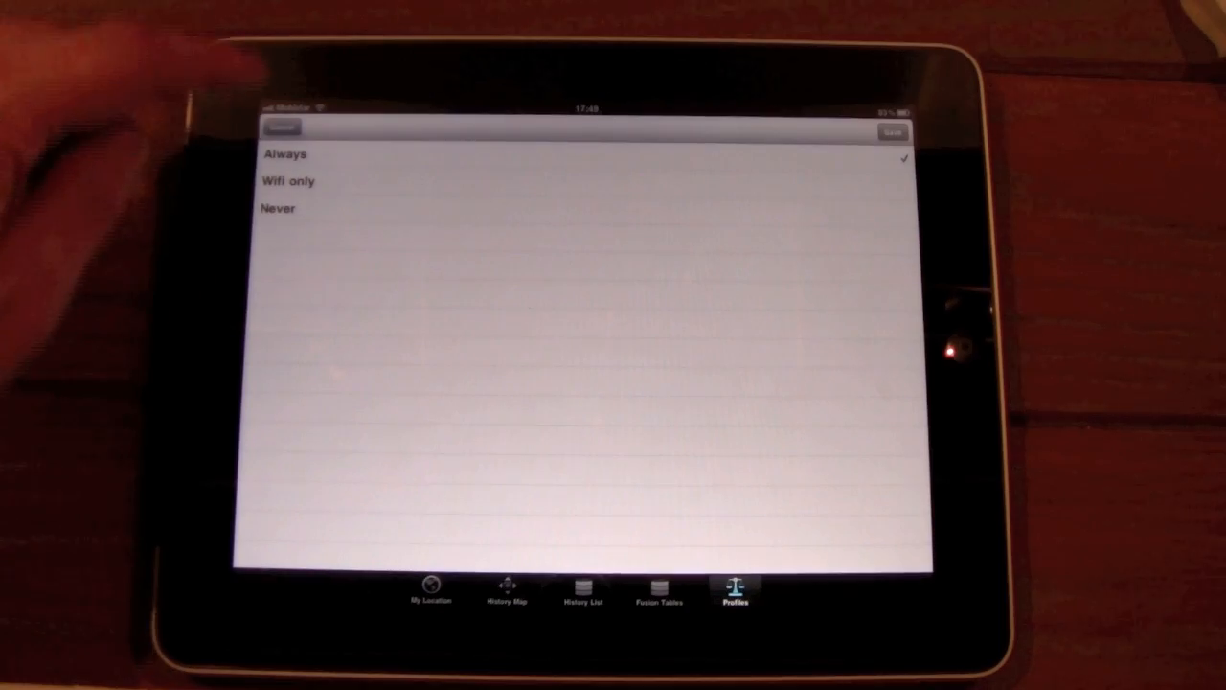
pyautogui.click(278, 209)
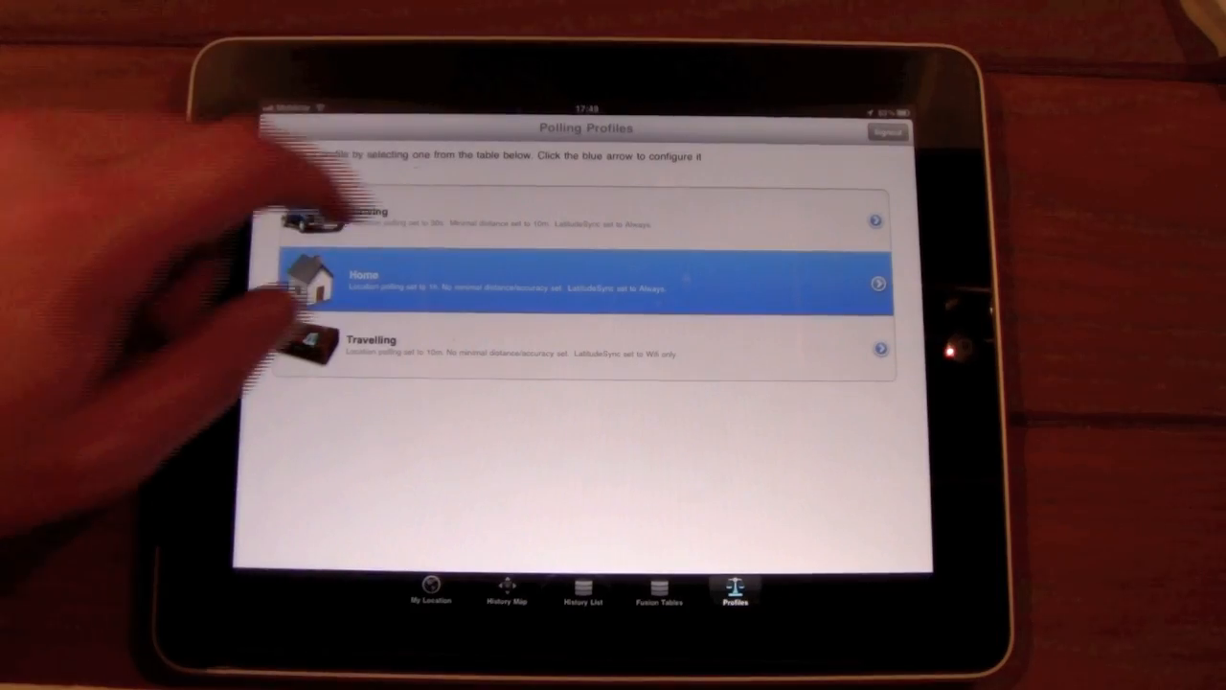
# Peek at the Home profile, switch to the My Location map and request Logout from the page-curl options.
pyautogui.click(877, 283)
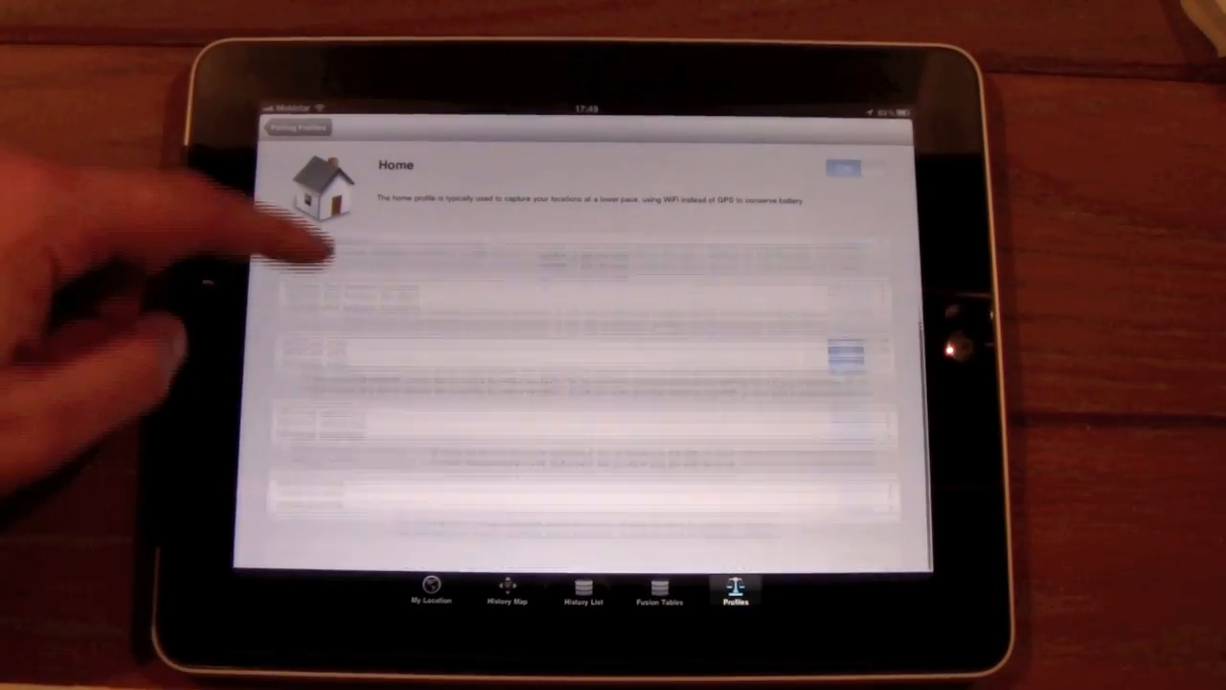
pyautogui.click(295, 126)
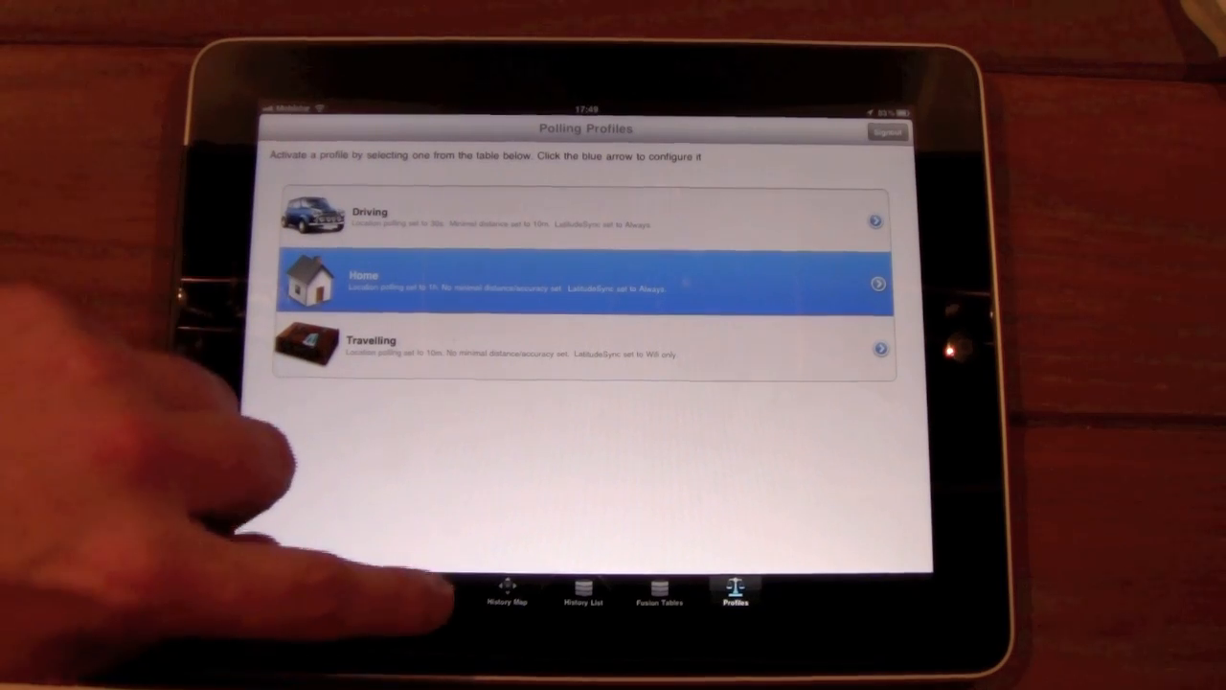
pyautogui.click(429, 592)
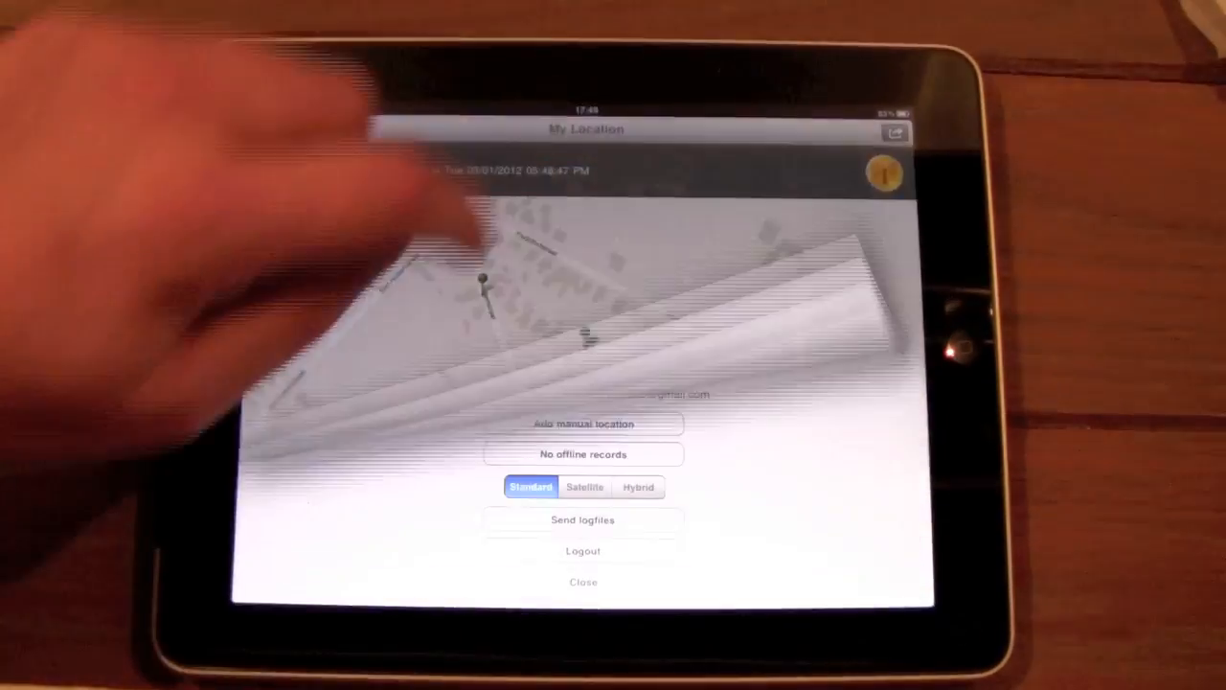
pyautogui.click(583, 550)
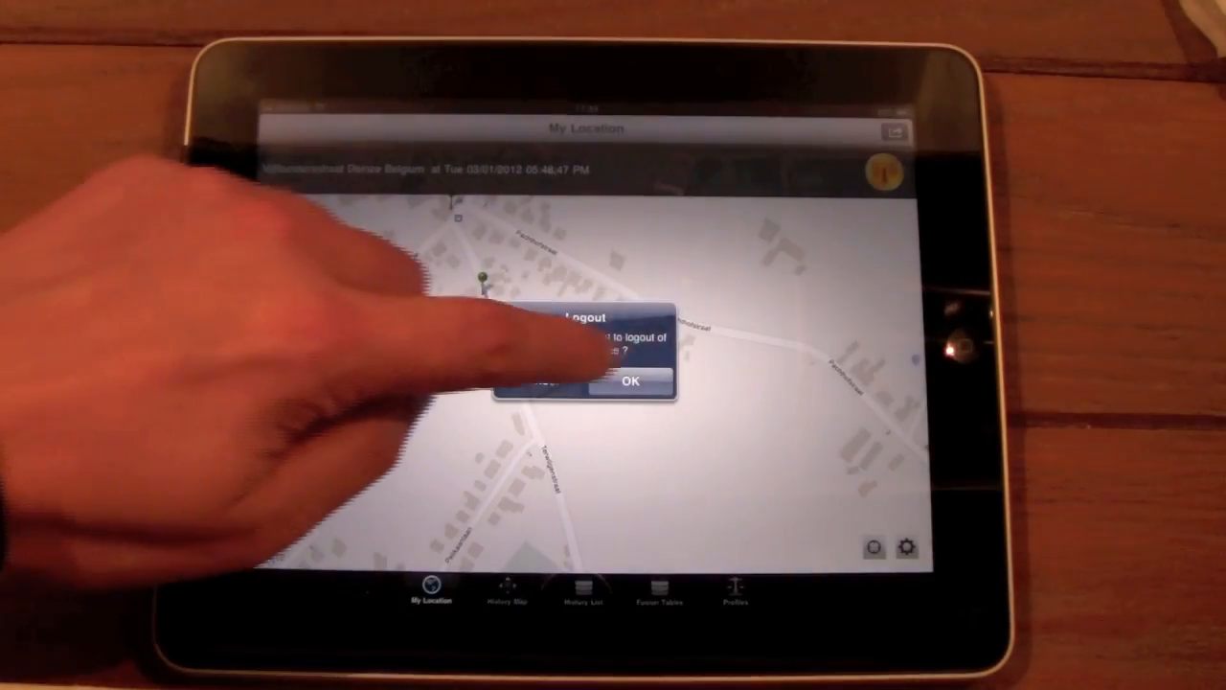